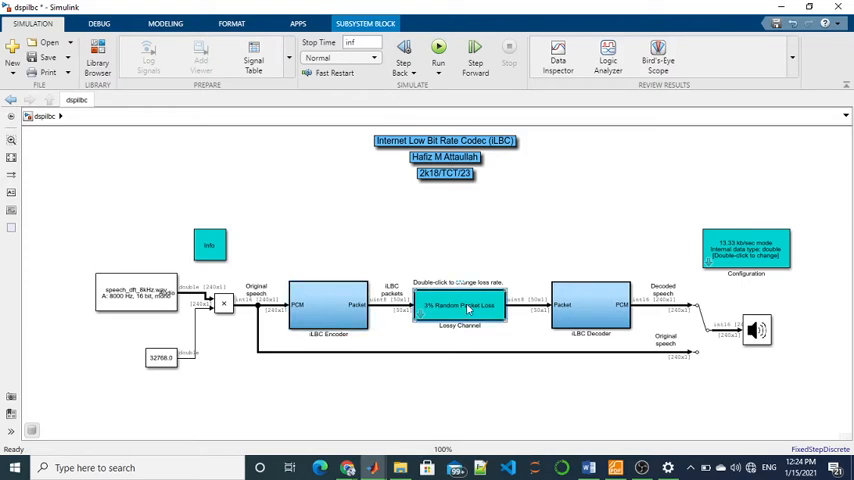
Open the lossy channel's loss rate settings, then run the iLBC codec simulation and stop it
double_click(590, 304)
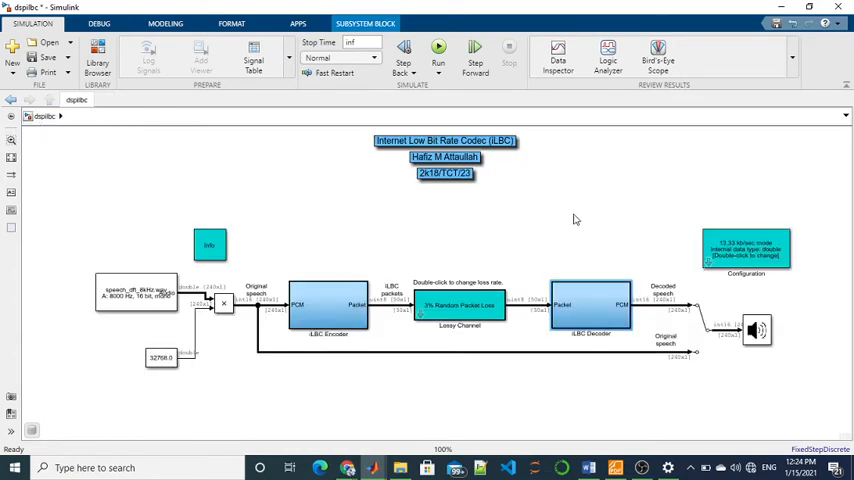
mouse_move(438, 50)
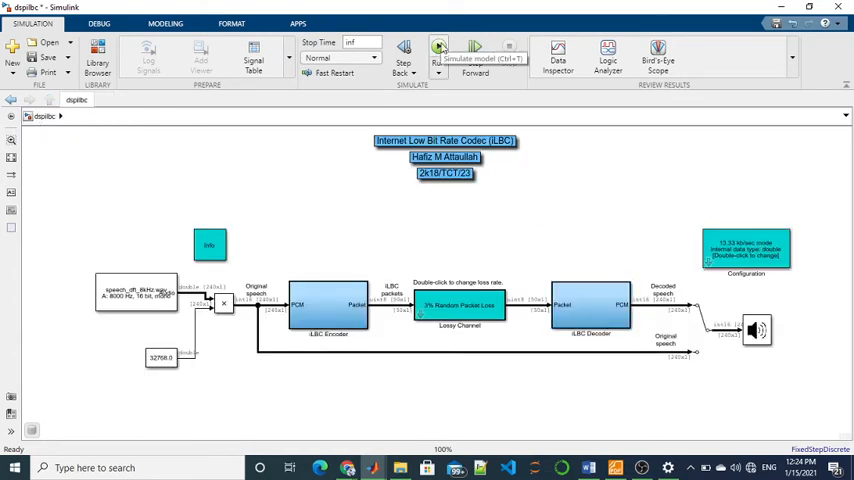
click(438, 50)
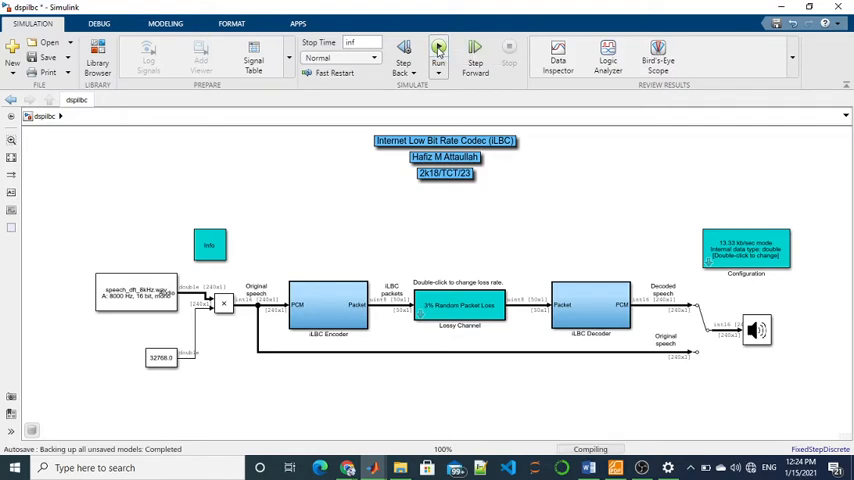
click(434, 54)
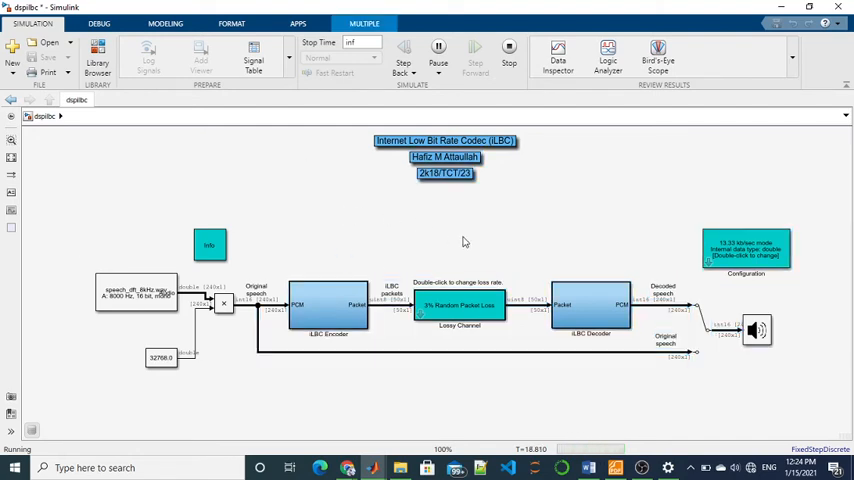
click(500, 52)
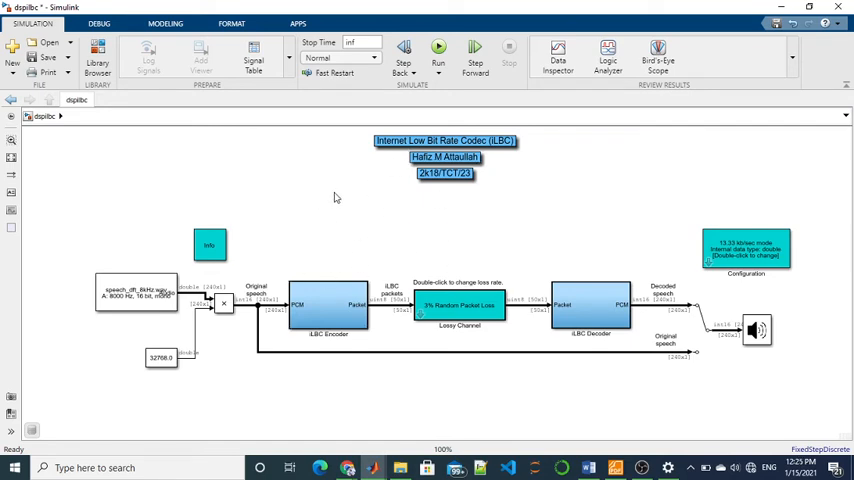
mouse_move(336, 207)
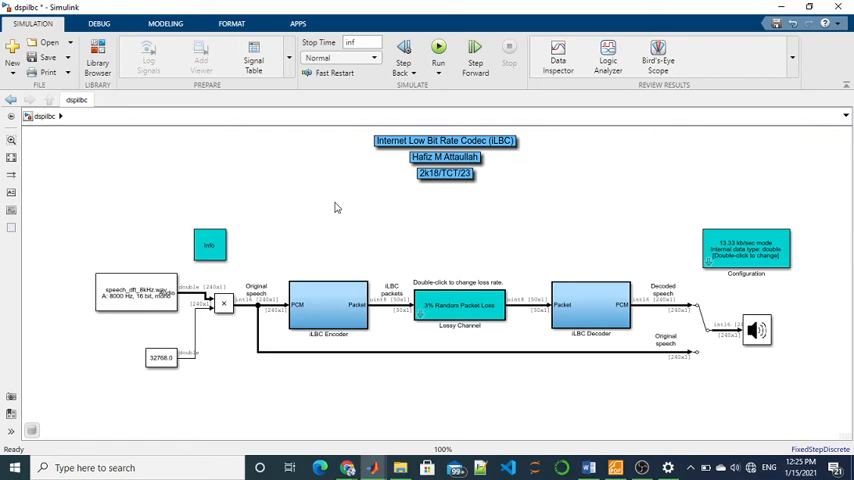
mouse_move(180, 192)
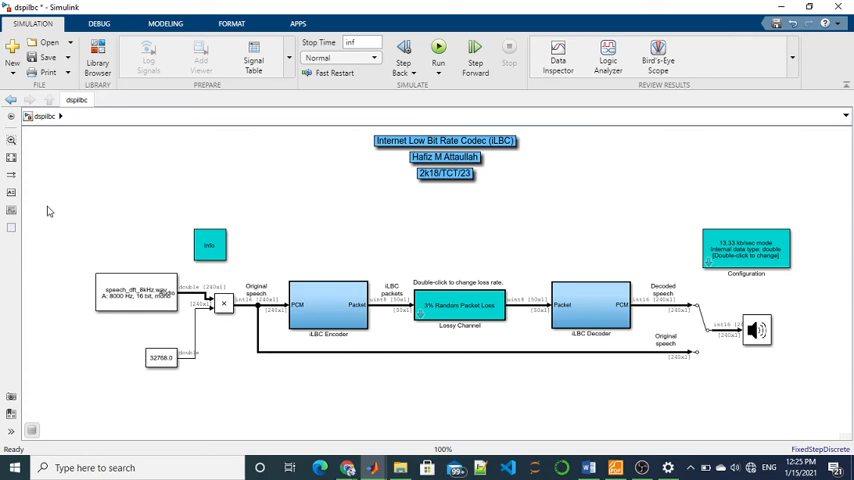
mouse_move(36, 137)
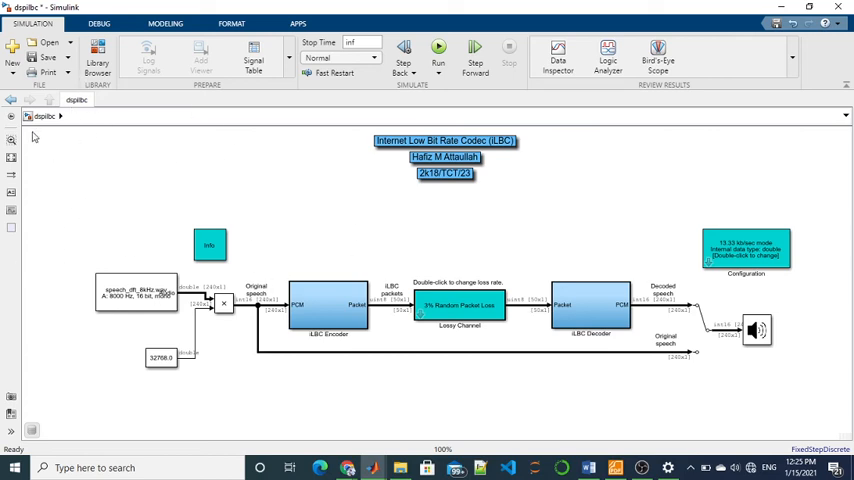
mouse_move(86, 167)
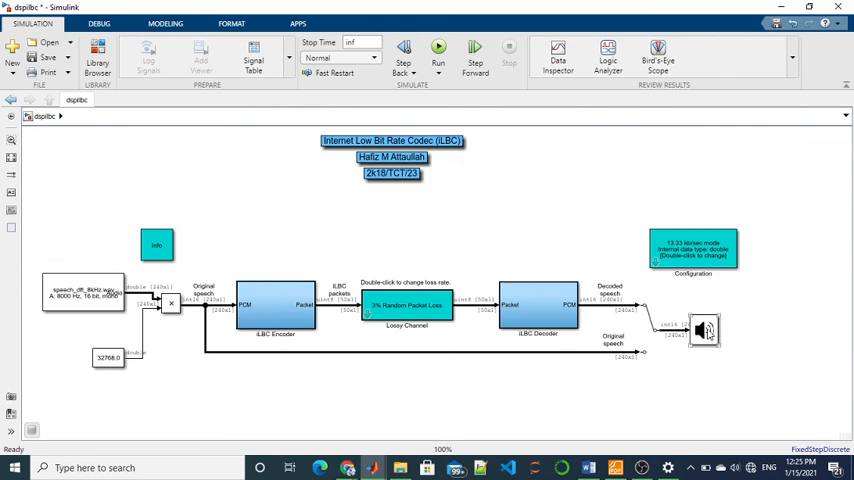
Open the Audio Device Writer block's parameters, showing the DirectSound driver and default device
double_click(708, 330)
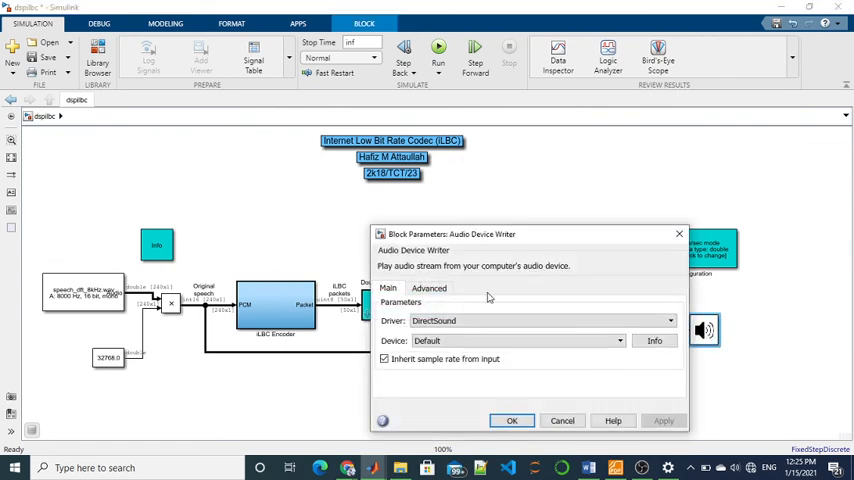